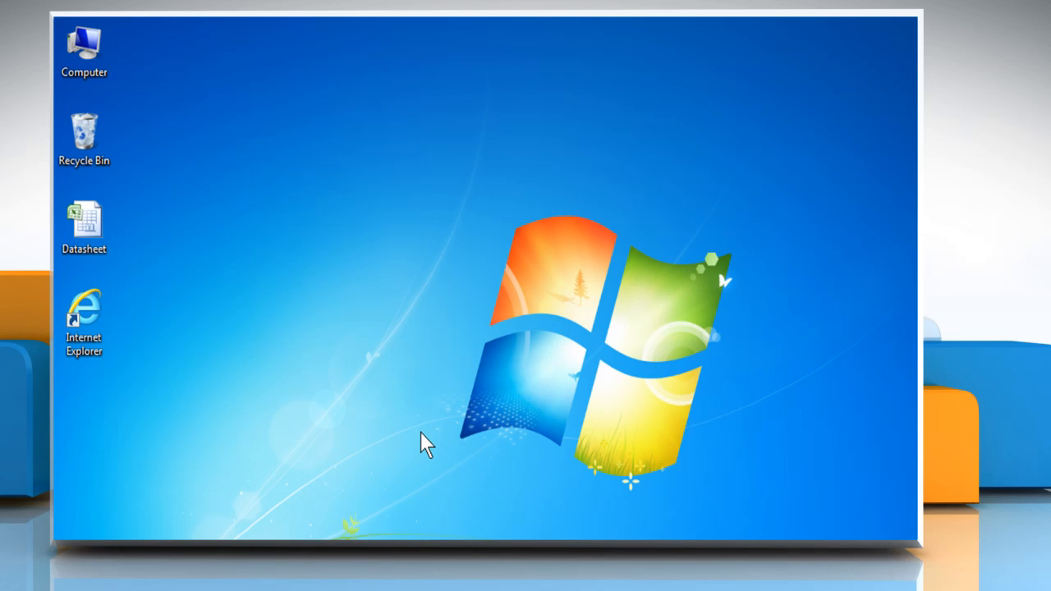
mouse_move(396, 413)
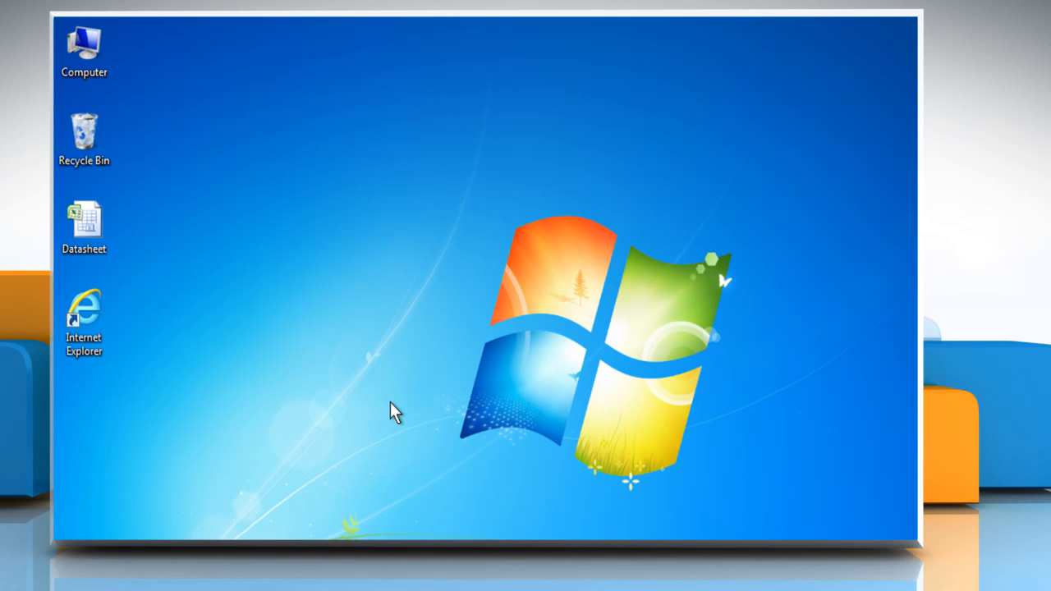
mouse_move(364, 411)
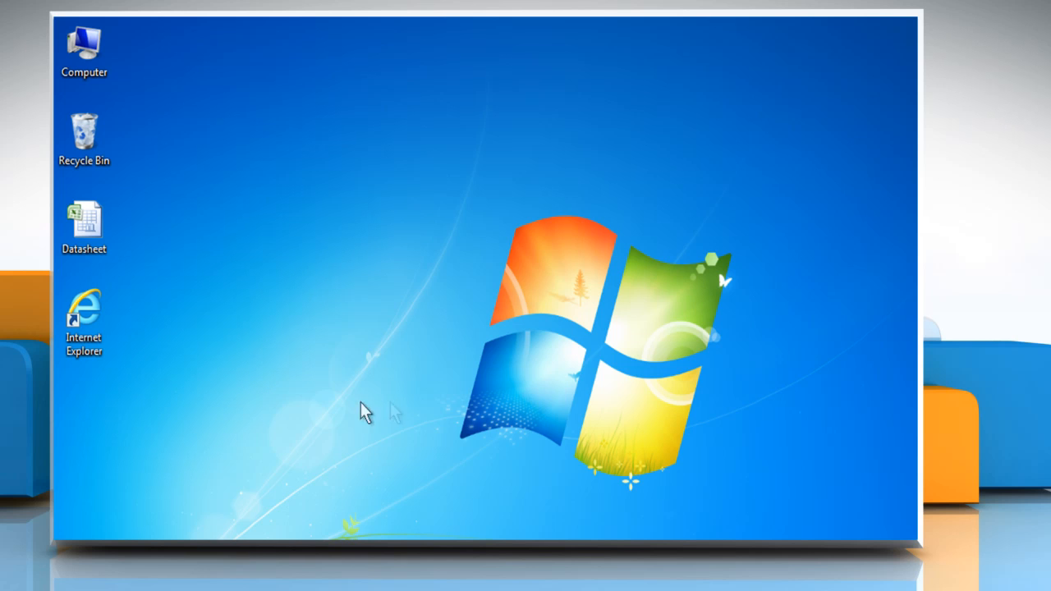
Open the Datasheet workbook from the desktop and read the first description about A1.
left_click(83, 221)
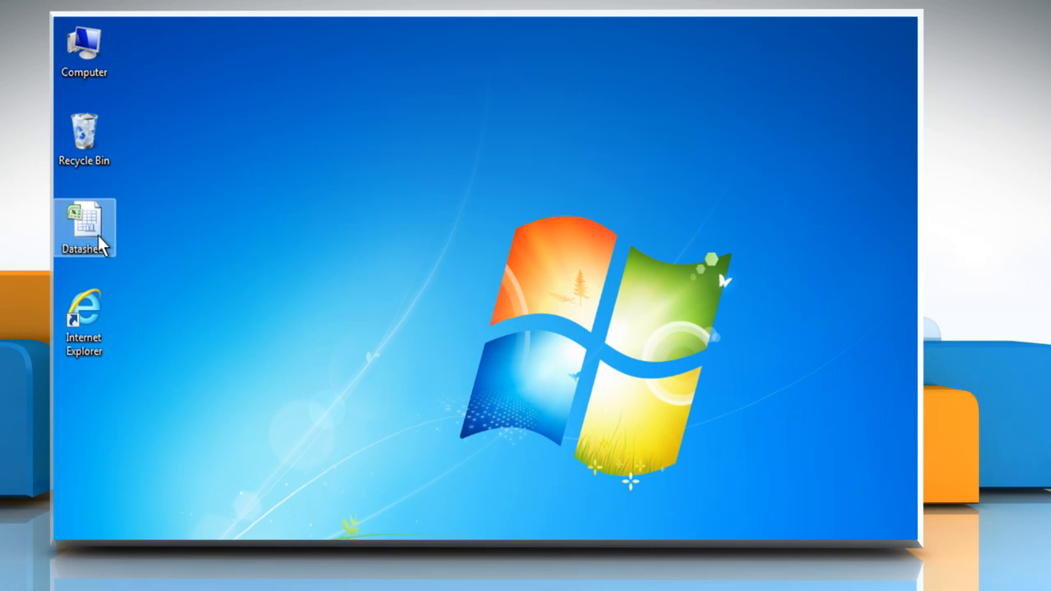
double_click(84, 227)
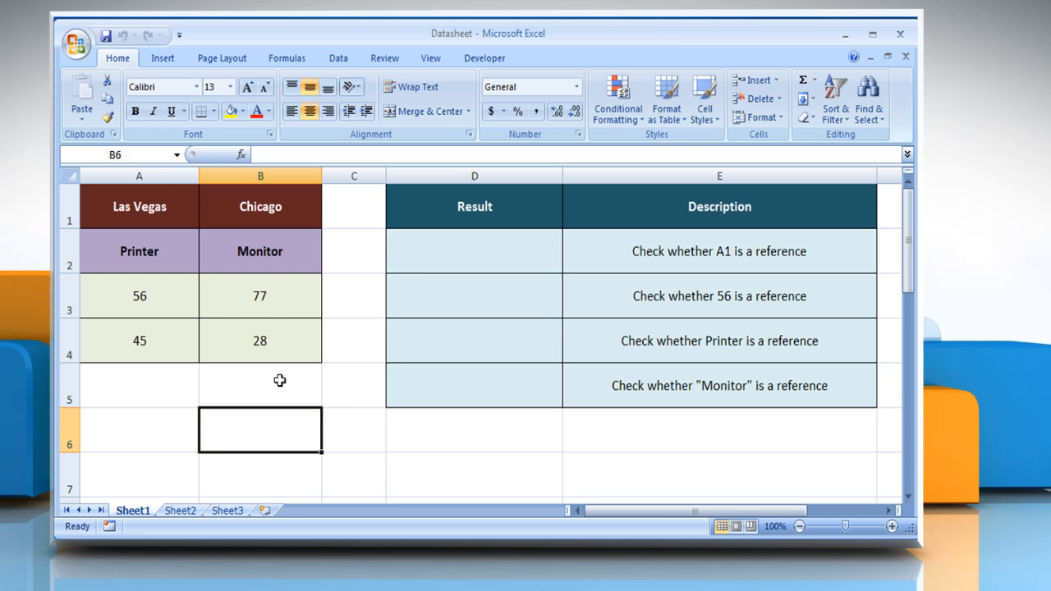
left_click(720, 385)
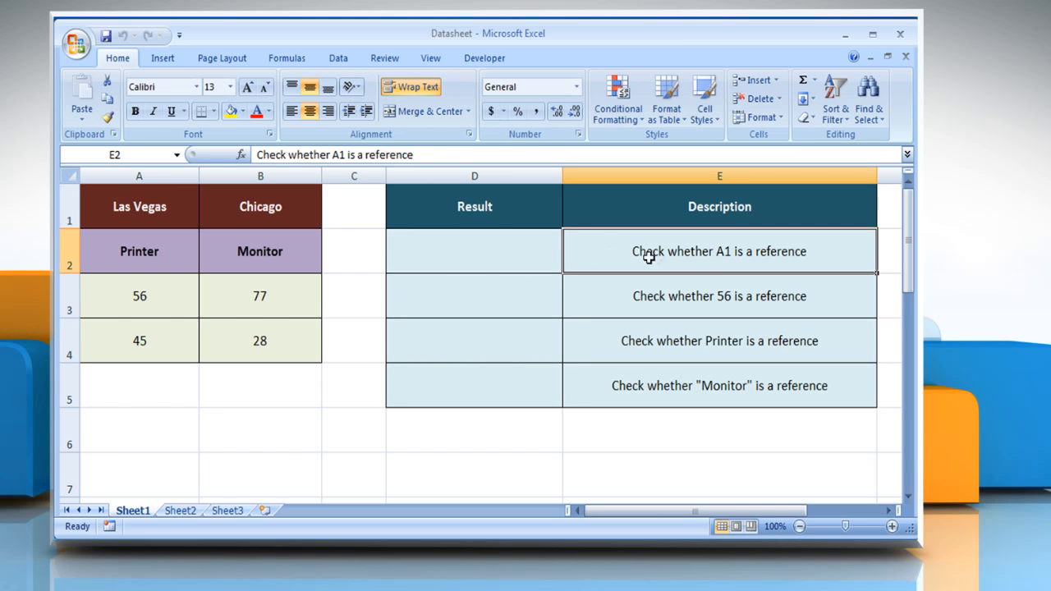
mouse_move(719, 260)
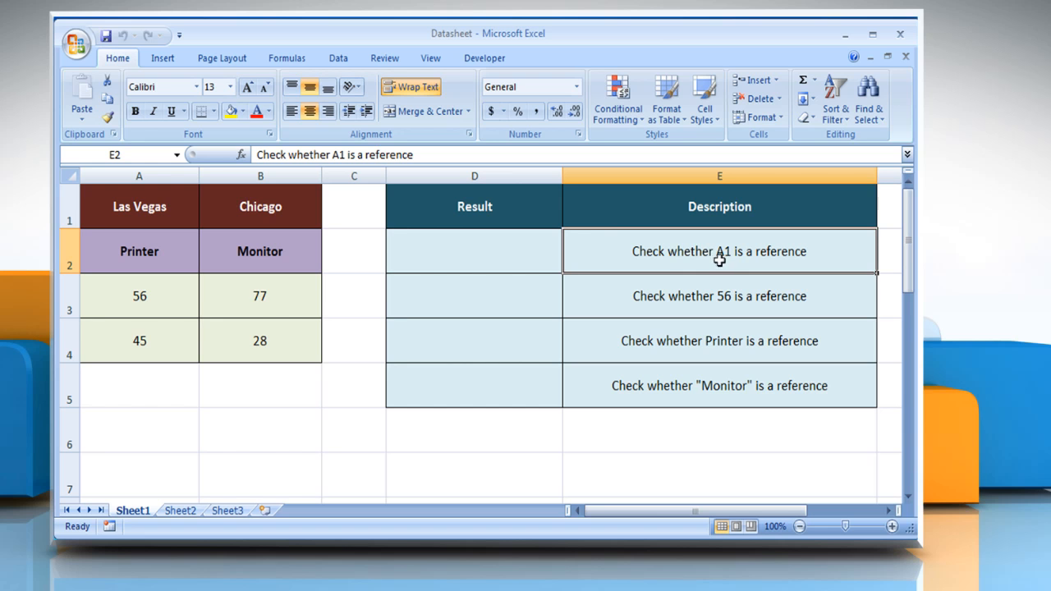
mouse_move(621, 256)
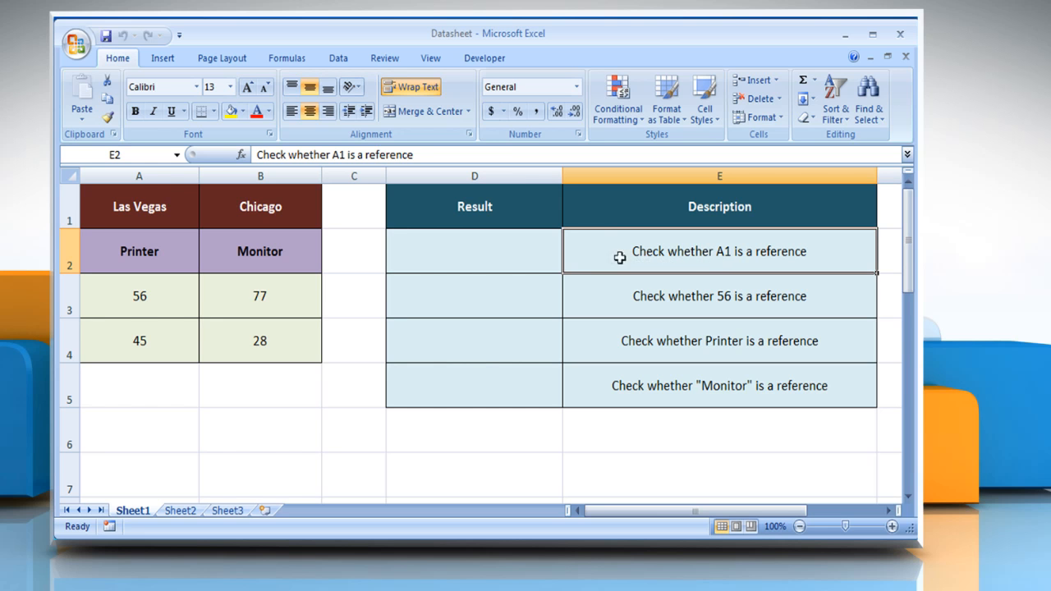
Enter =ISREF(A1) in D2 so it returns TRUE, then review the formula.
left_click(473, 252)
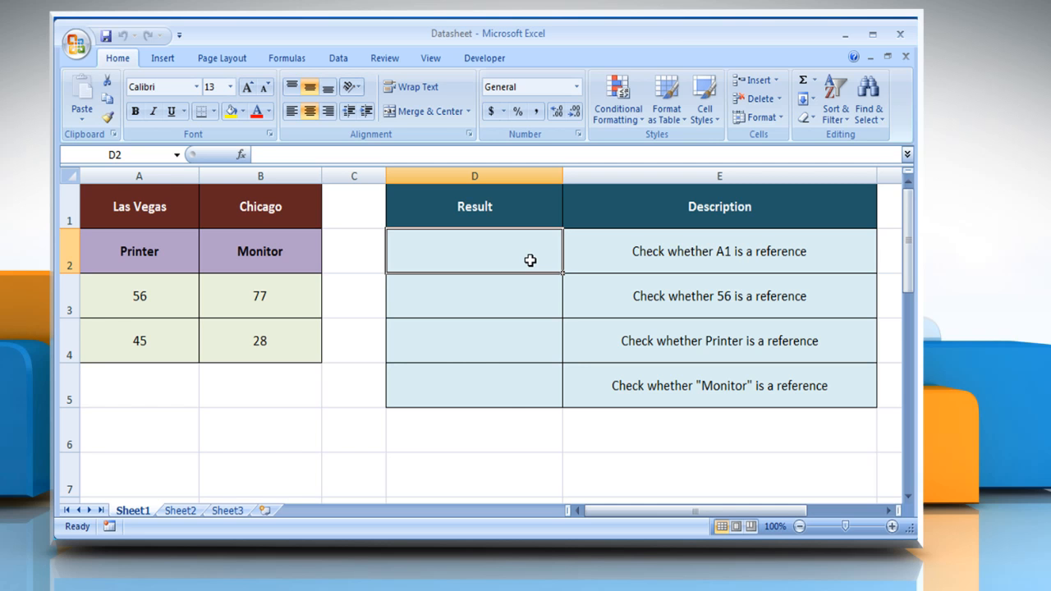
type("=ISREF(")
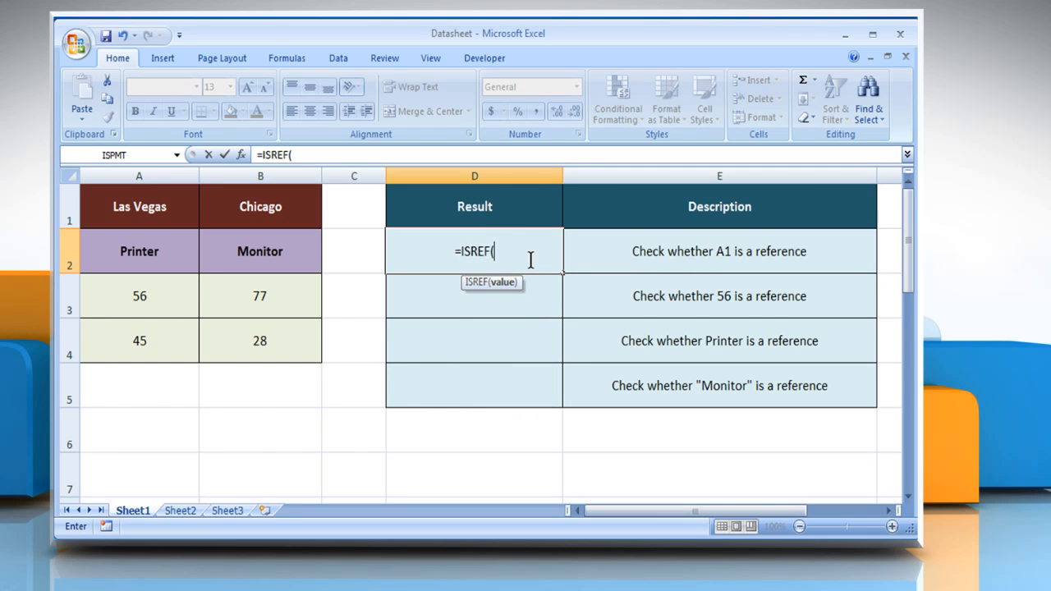
left_click(138, 207)
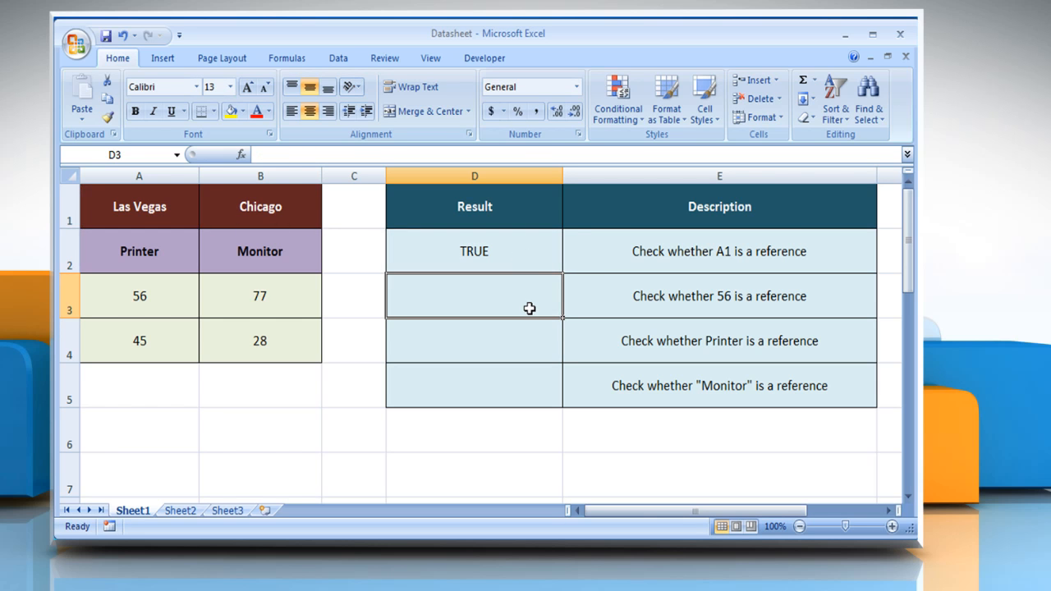
left_click(473, 251)
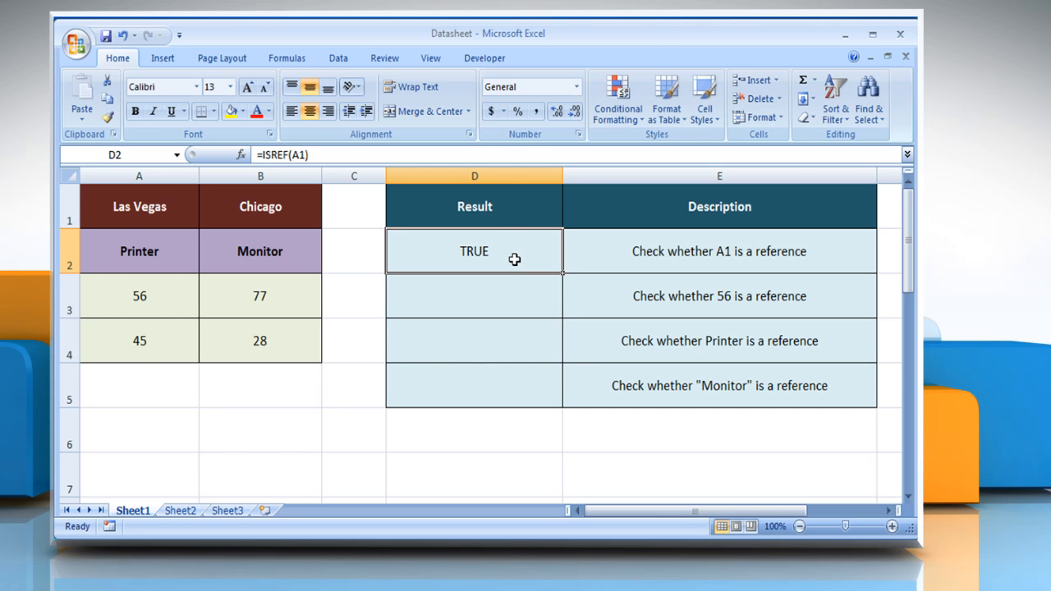
mouse_move(598, 302)
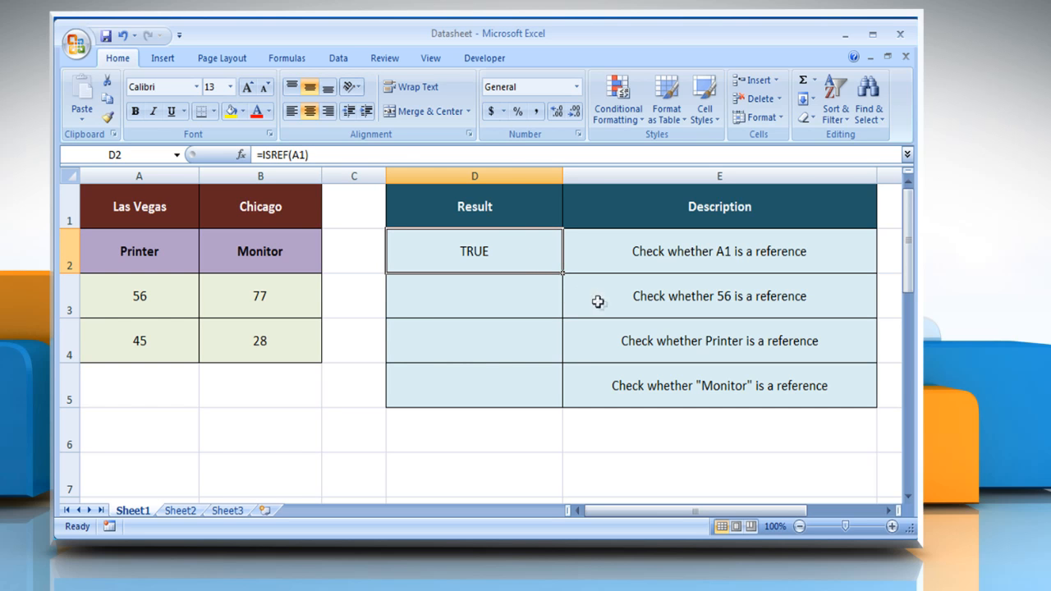
Enter =ISREF(56) in D3 so it returns FALSE.
left_click(720, 296)
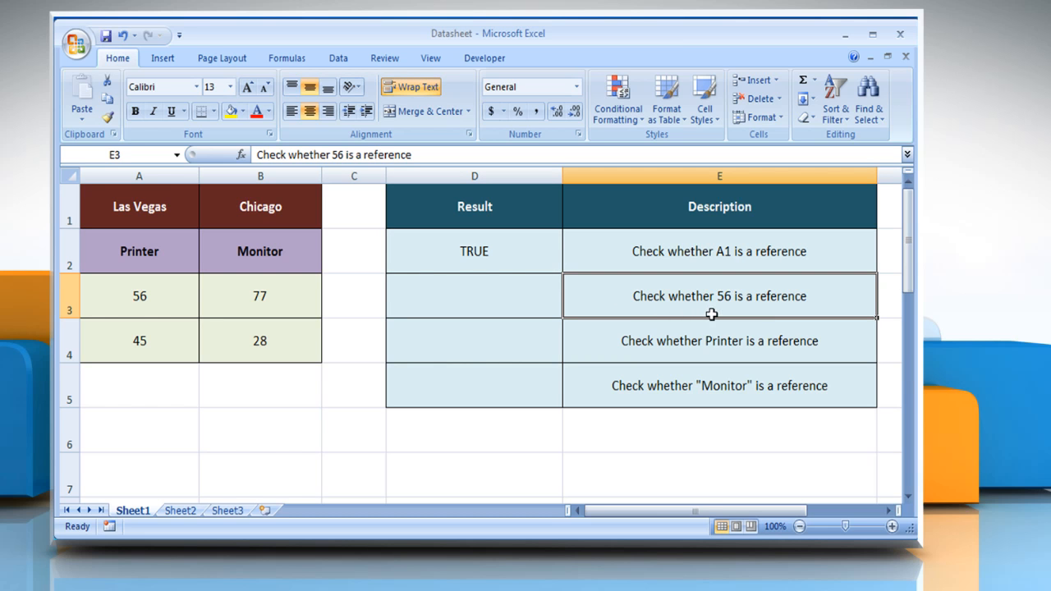
left_click(473, 296)
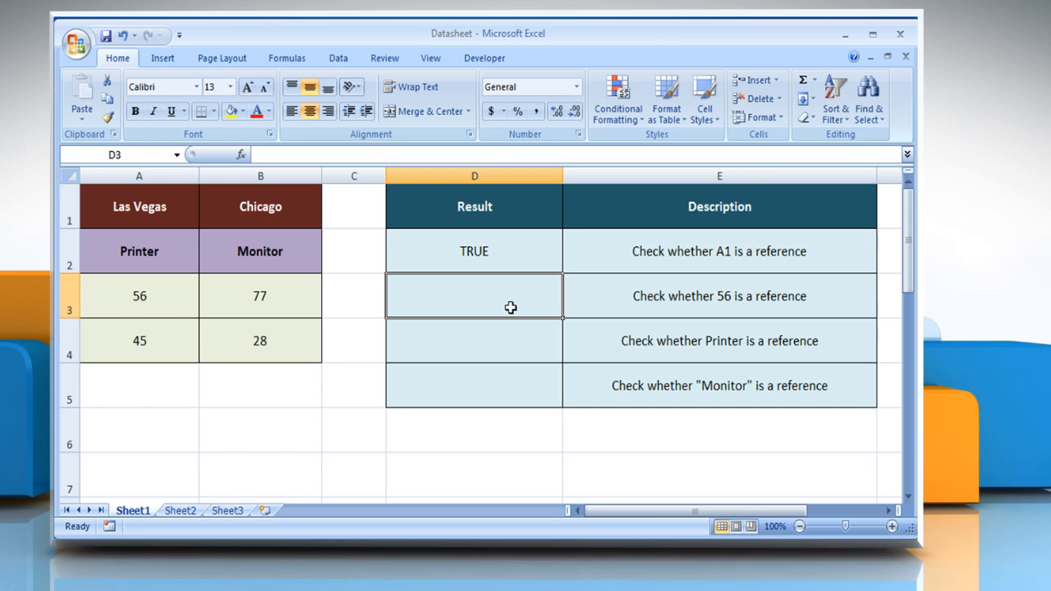
type("=IS")
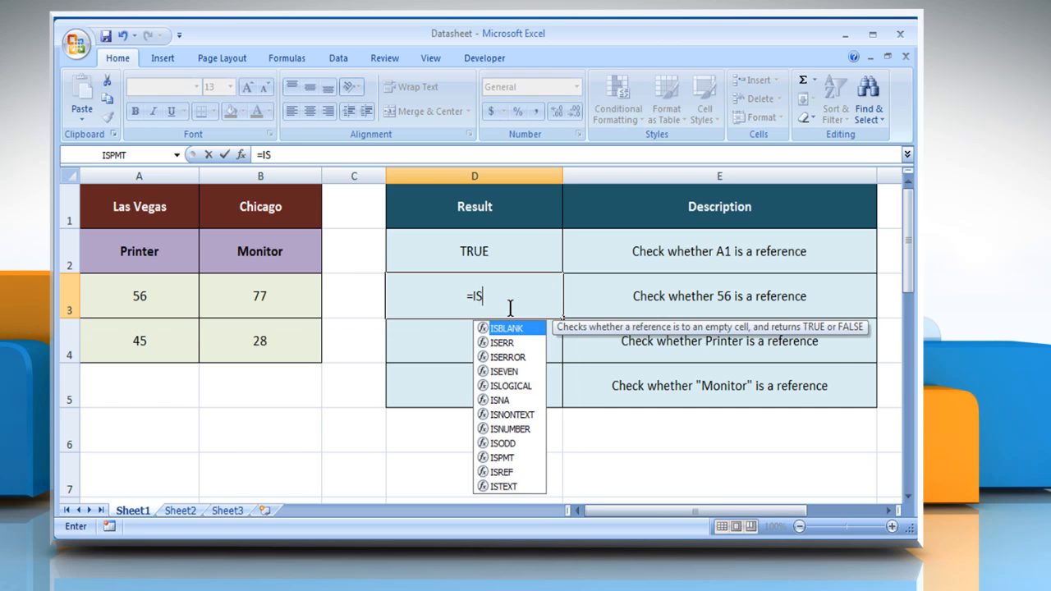
type("REF")
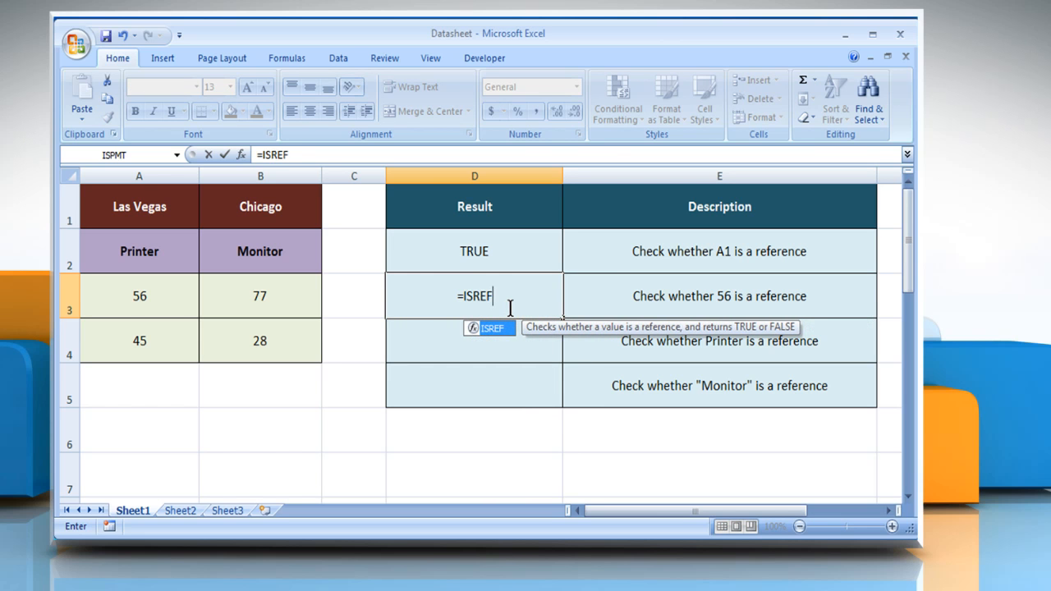
type("(56")
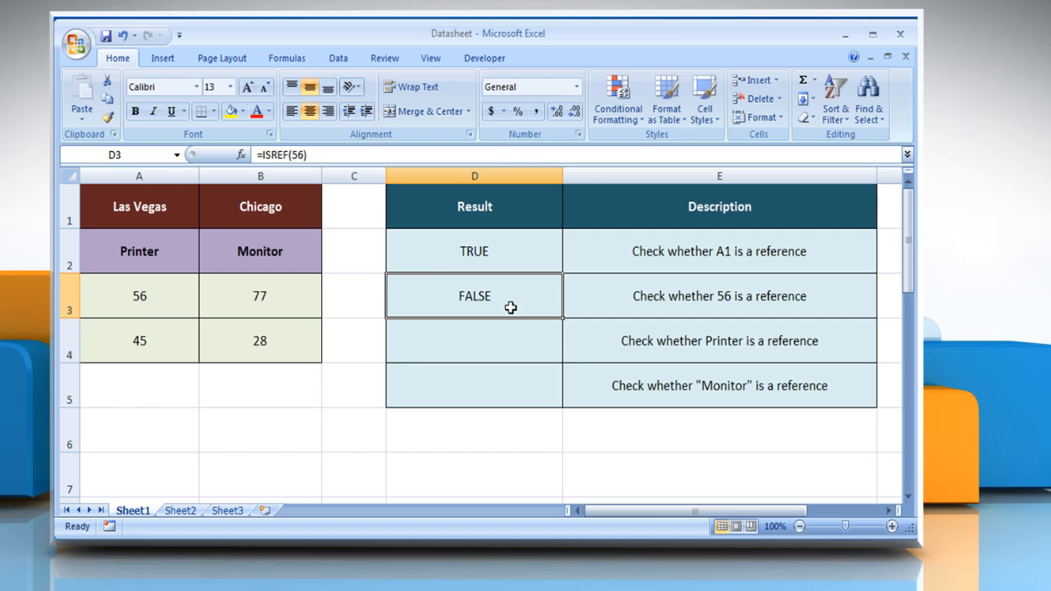
mouse_move(516, 321)
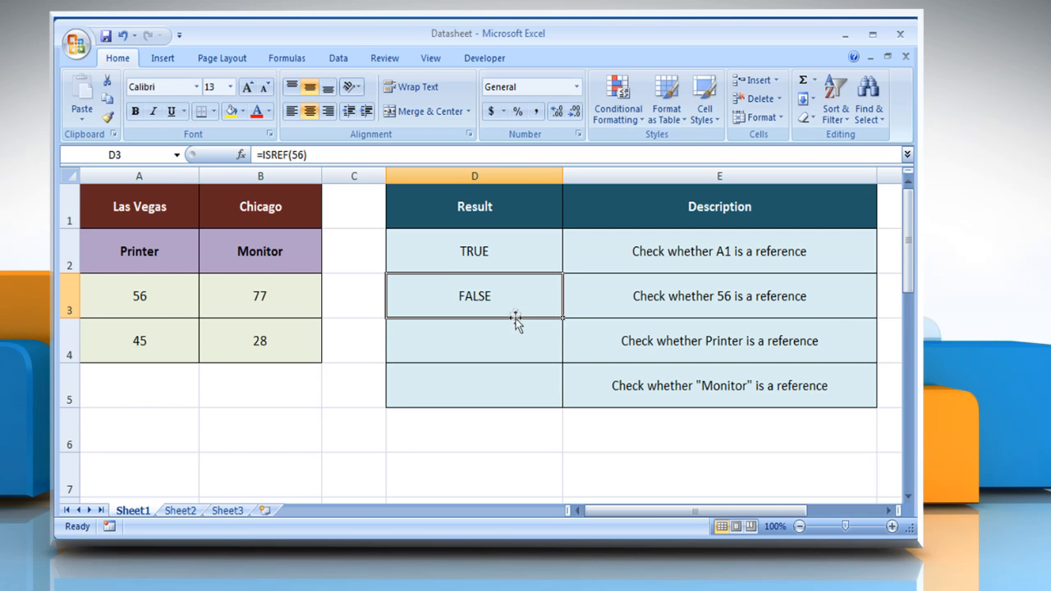
Enter =ISREF(Printer) in D4 so it returns FALSE, then review the formula.
left_click(473, 340)
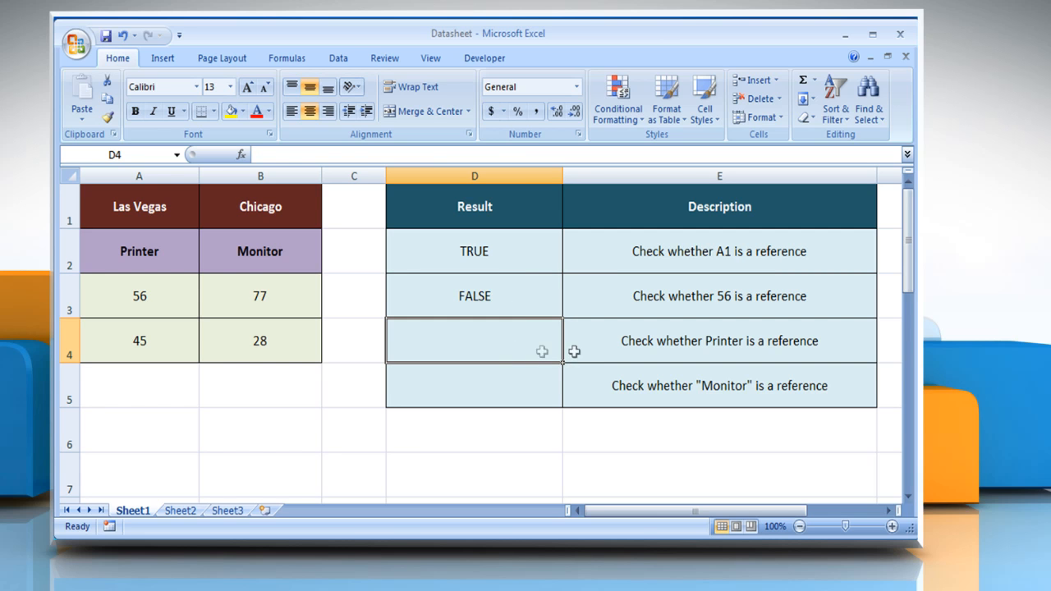
left_click(720, 340)
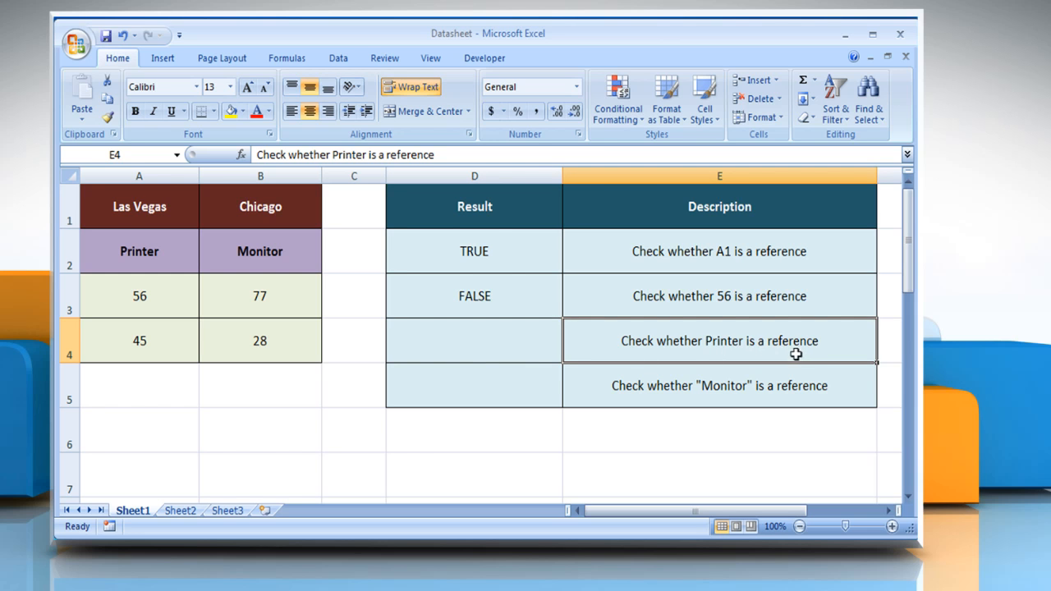
left_click(473, 340)
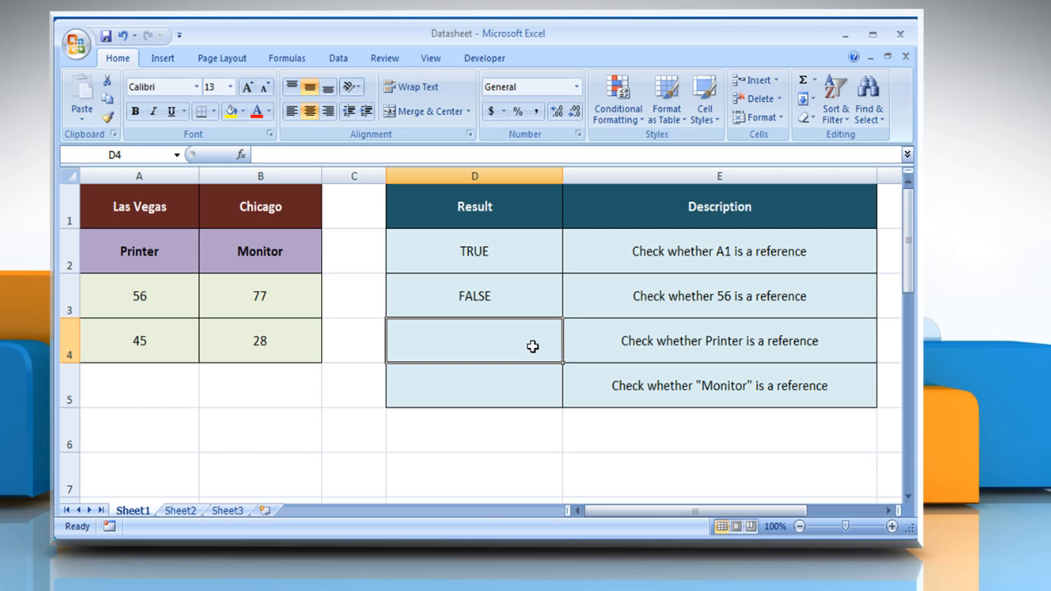
type("=ISREF(")
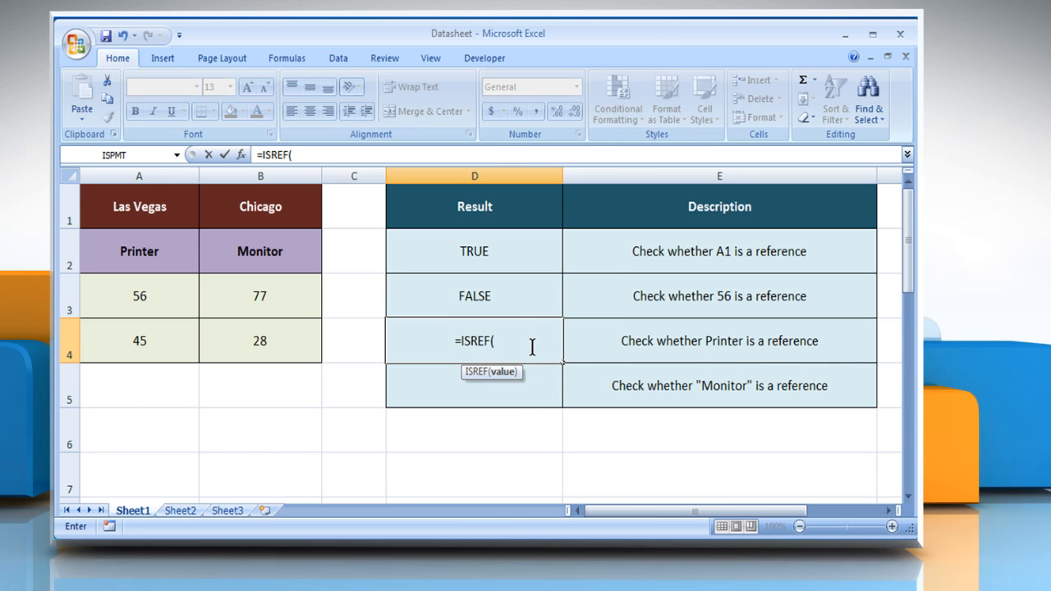
type("Printer")
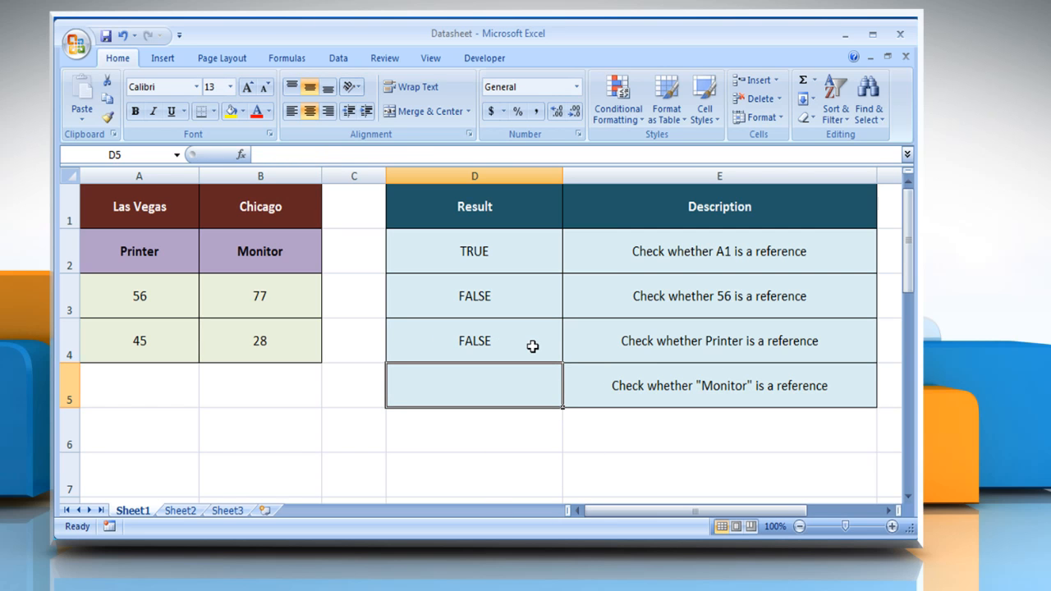
left_click(473, 340)
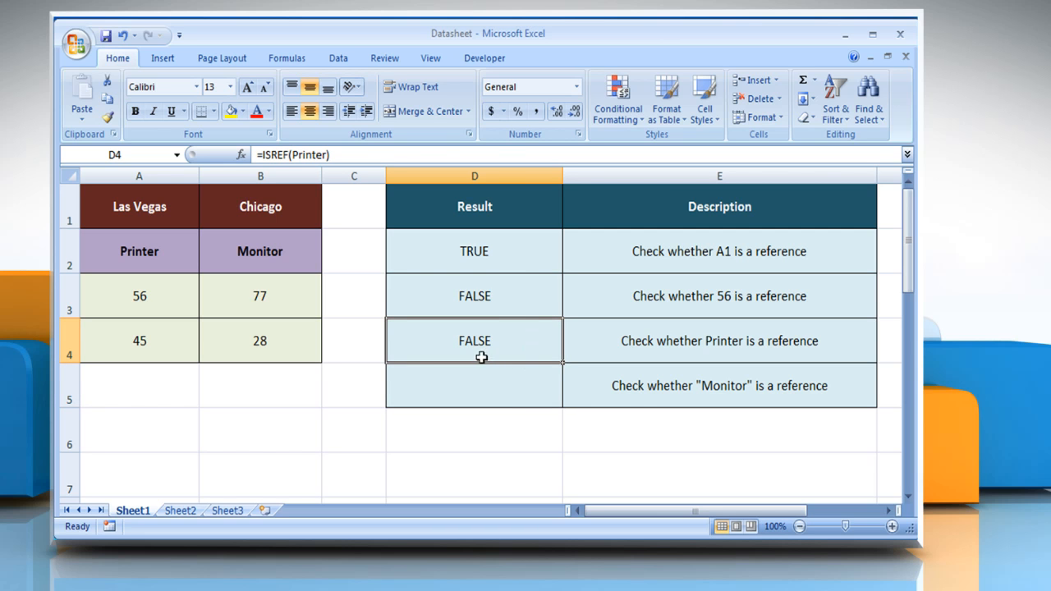
Enter =ISREF("Monitor") in D5 so it returns FALSE, completing the Result column.
left_click(720, 384)
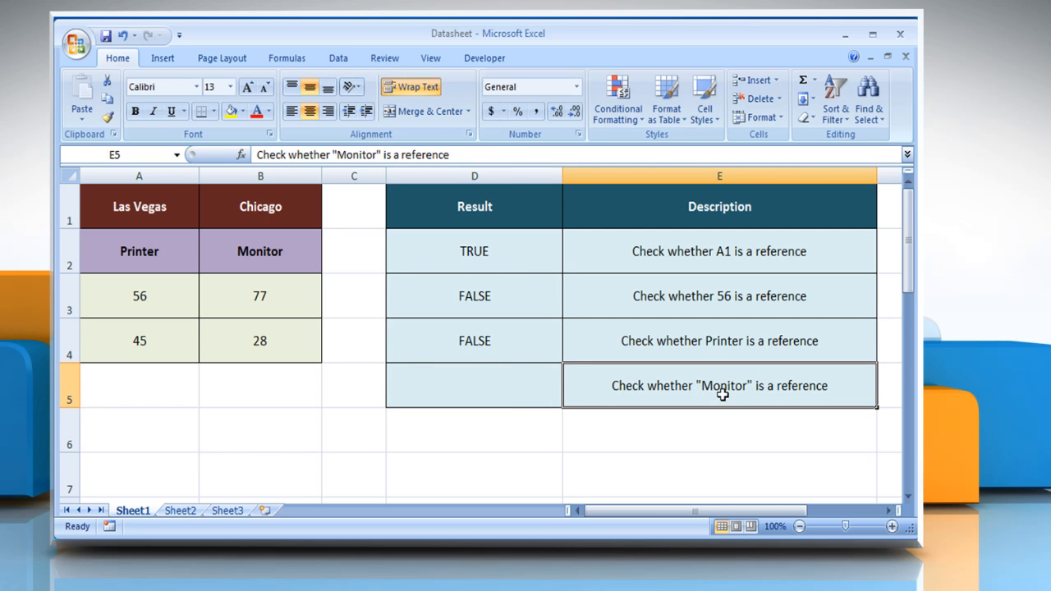
mouse_move(562, 396)
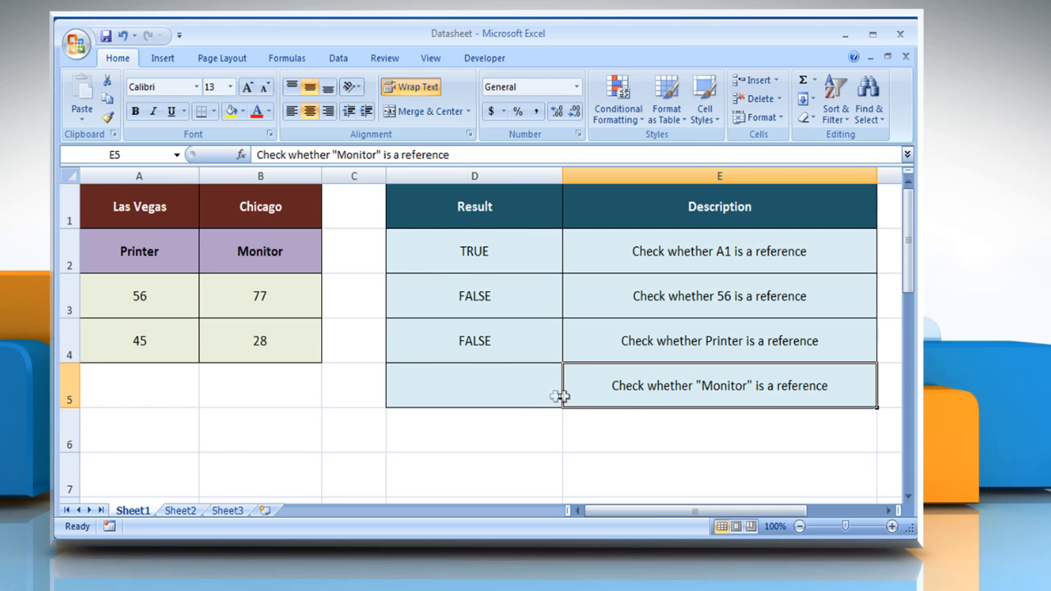
left_click(473, 385)
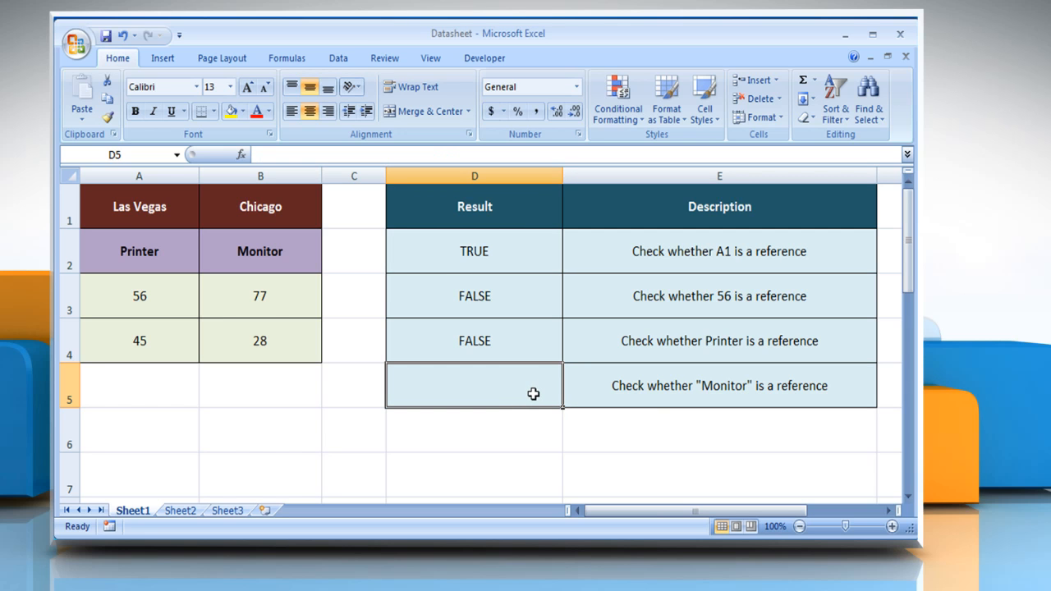
type("=ISREF(")
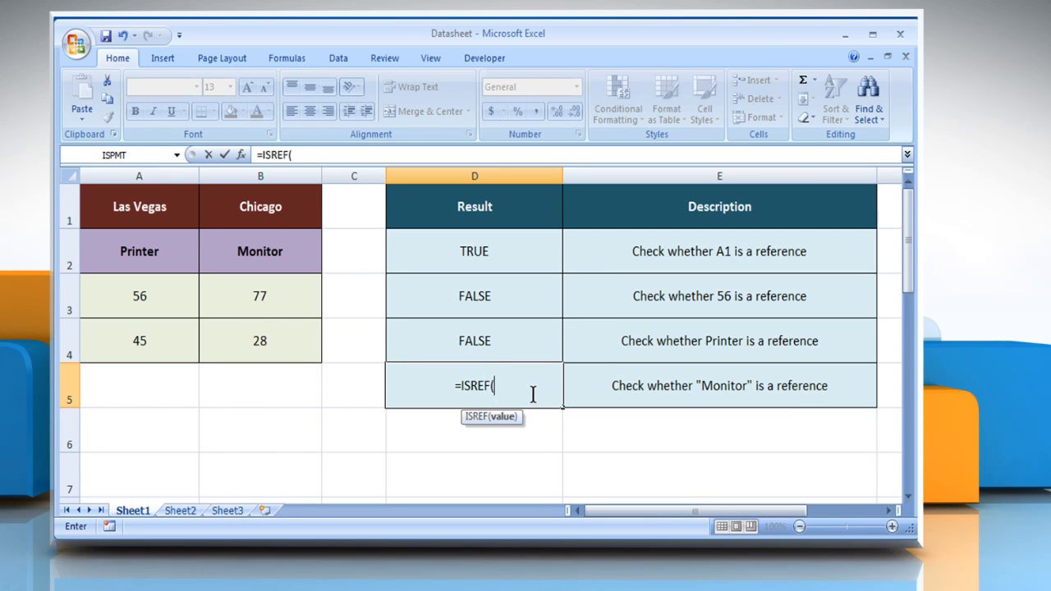
type("\"Monito")
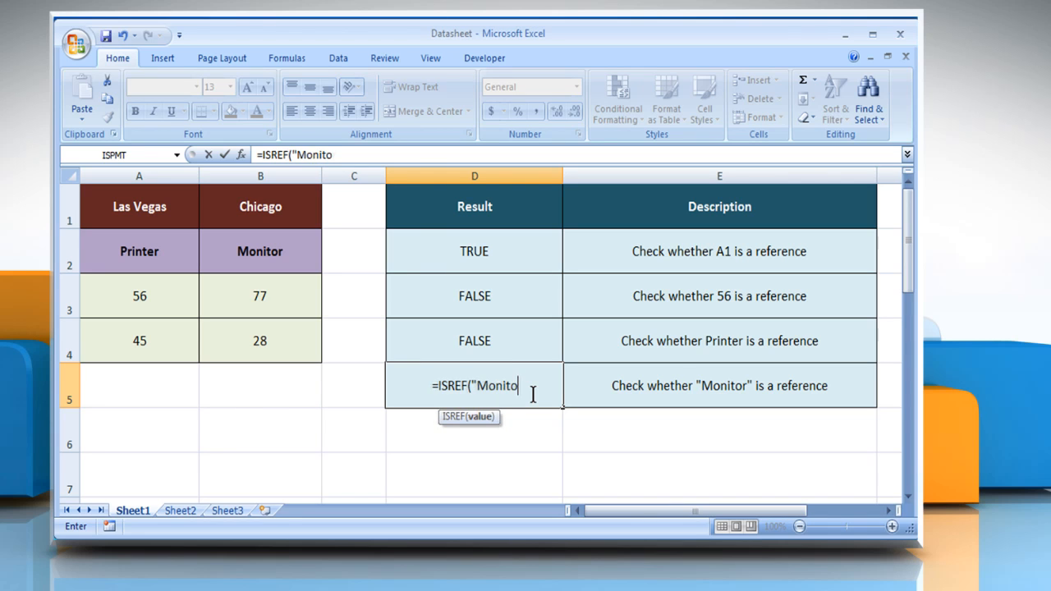
type("r\")")
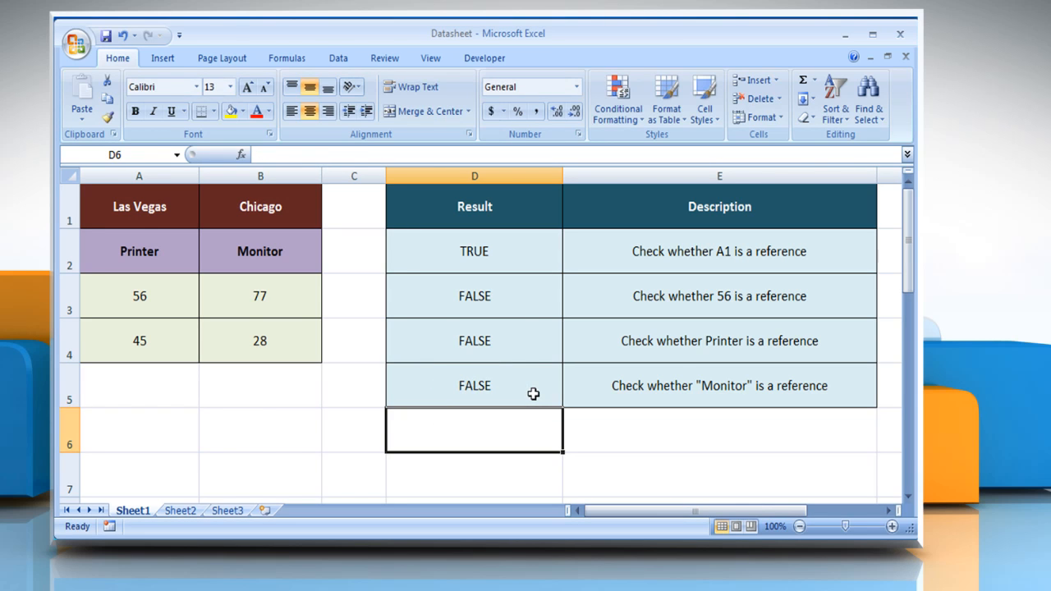
left_click(475, 385)
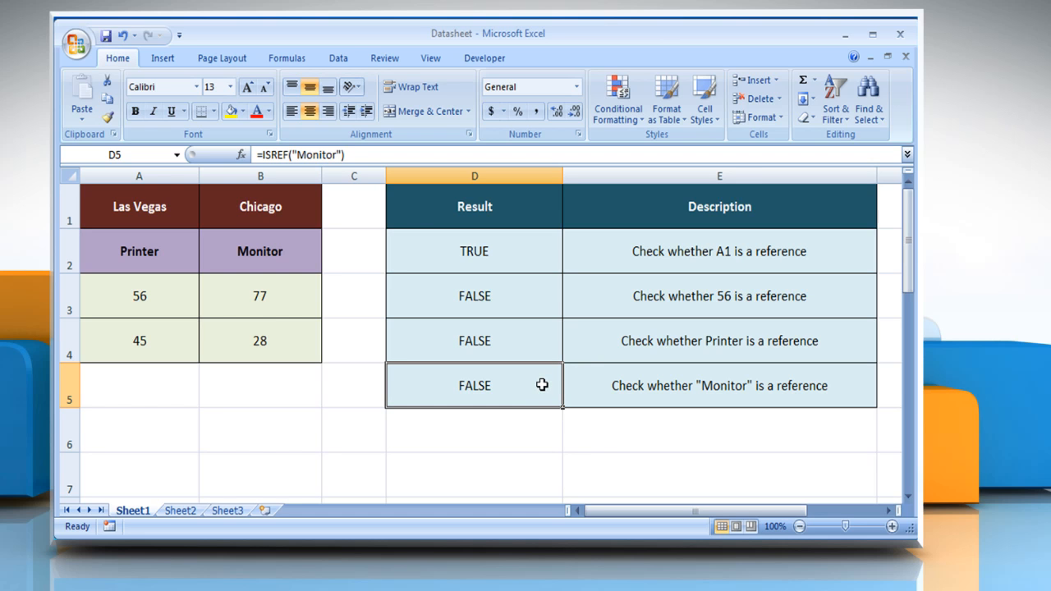